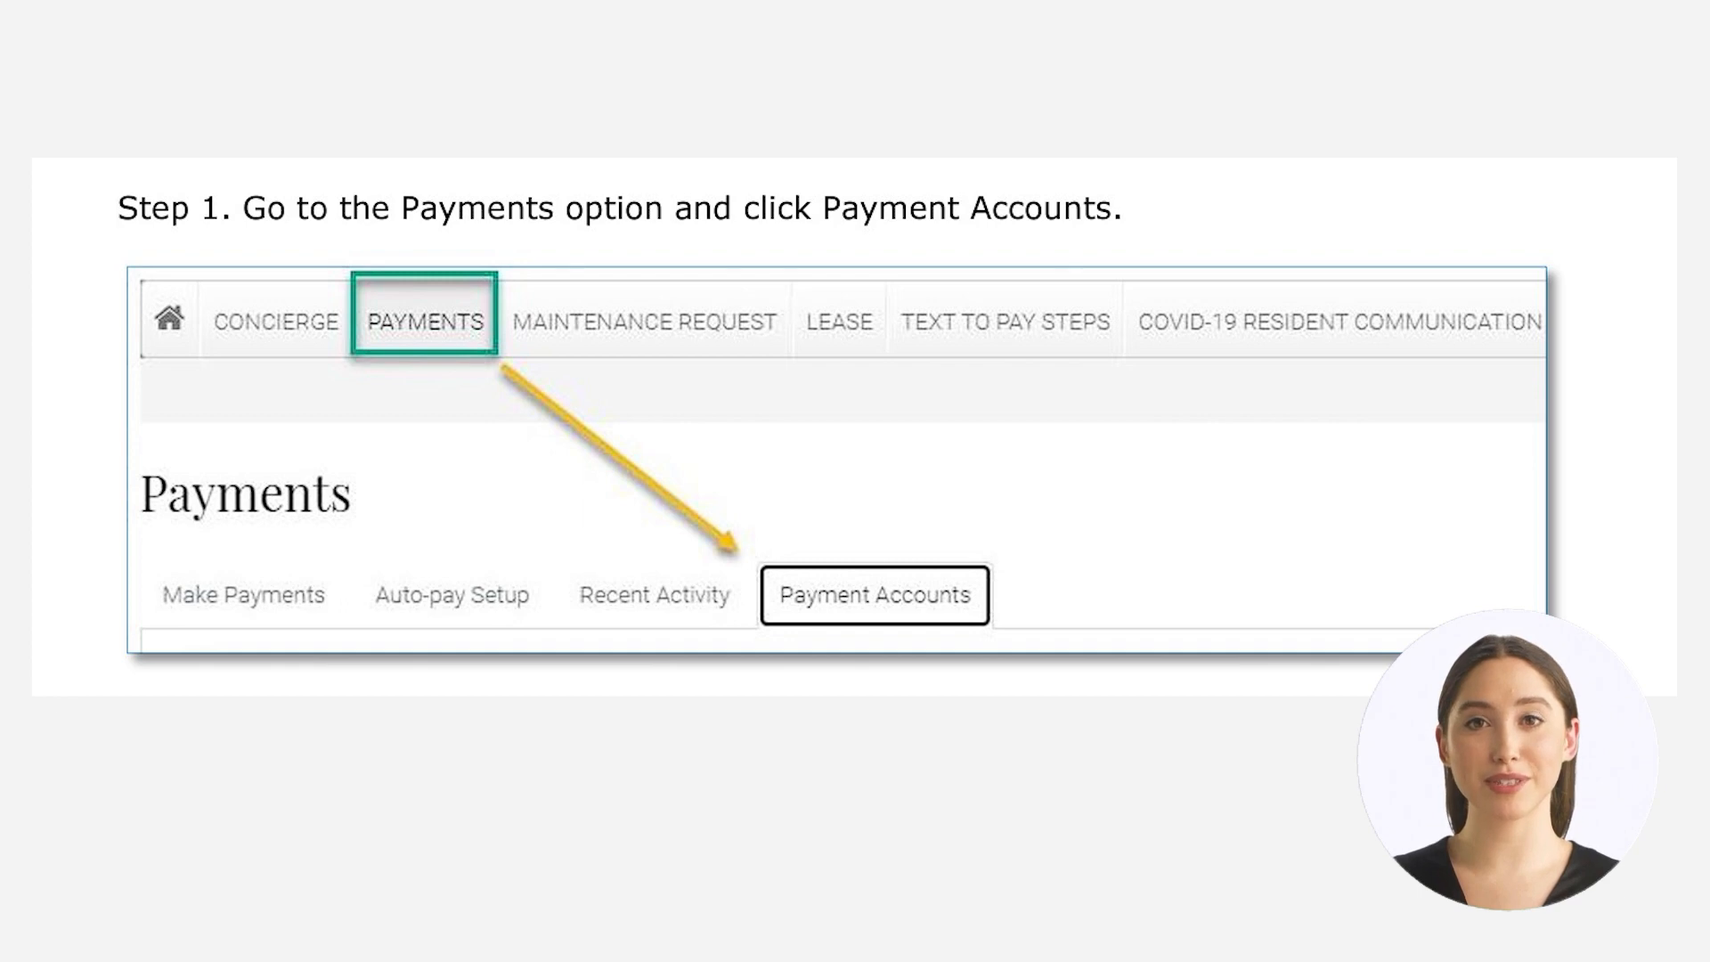
Start adding a new bank account from the Payment Accounts page.
left_click(872, 595)
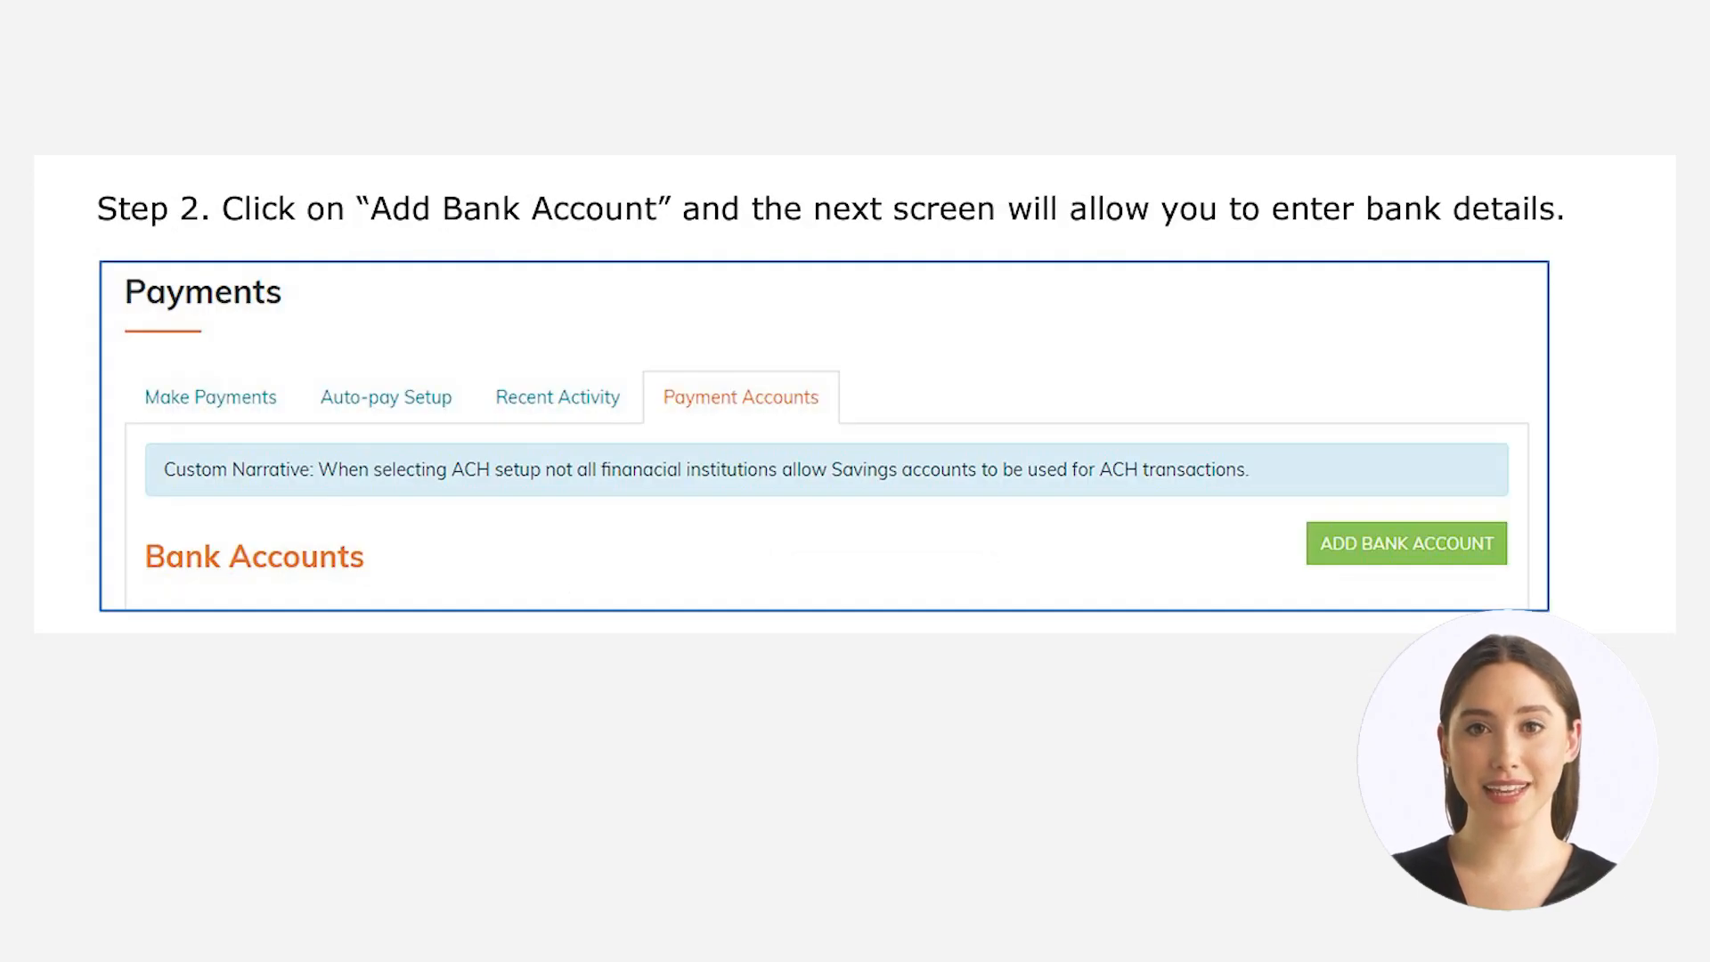
left_click(1405, 543)
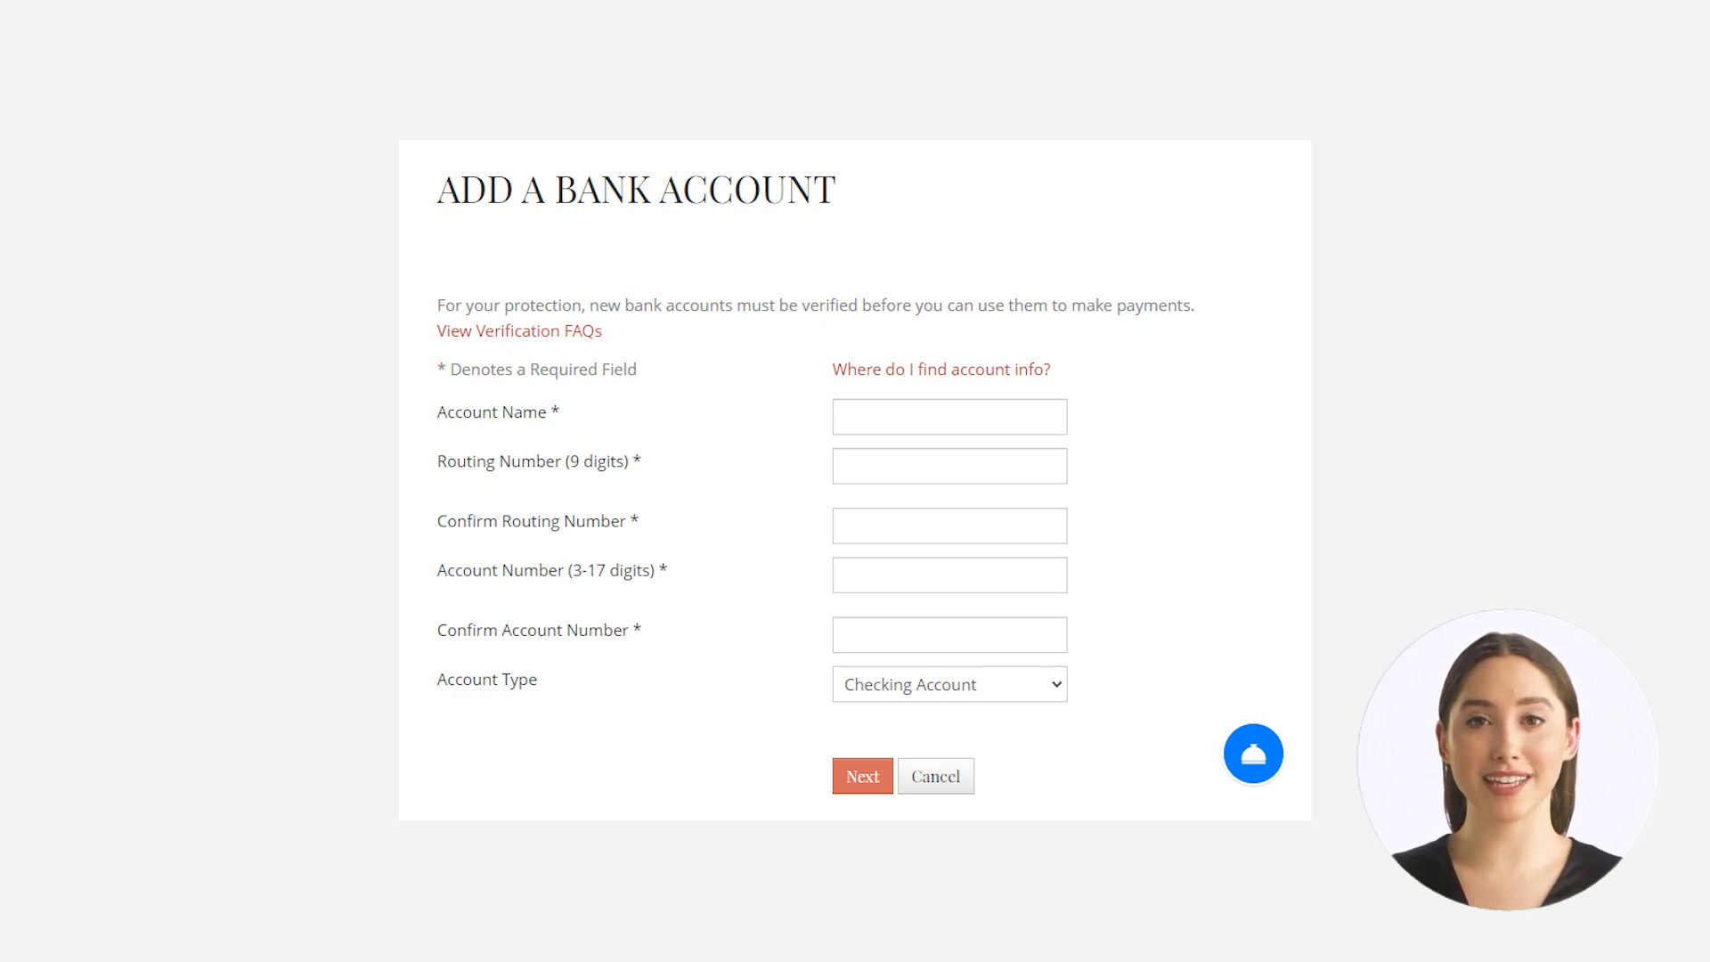
Check the sample-check account info, return to the form and submit the bank details with Next.
left_click(940, 369)
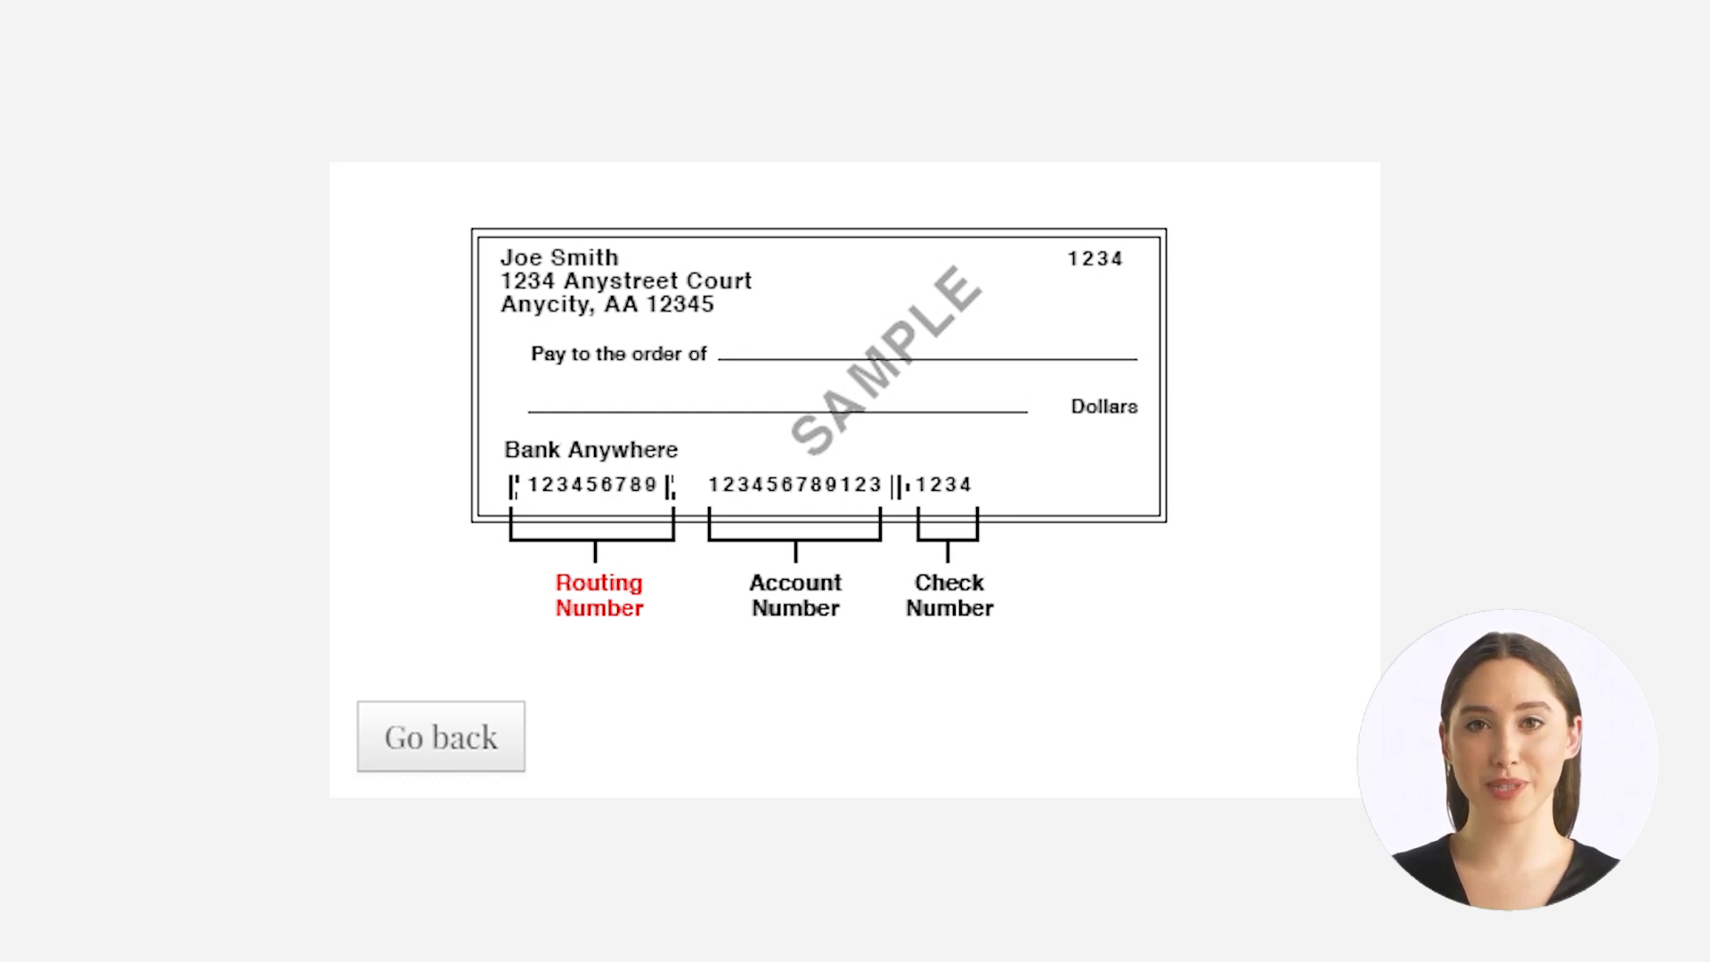
left_click(440, 735)
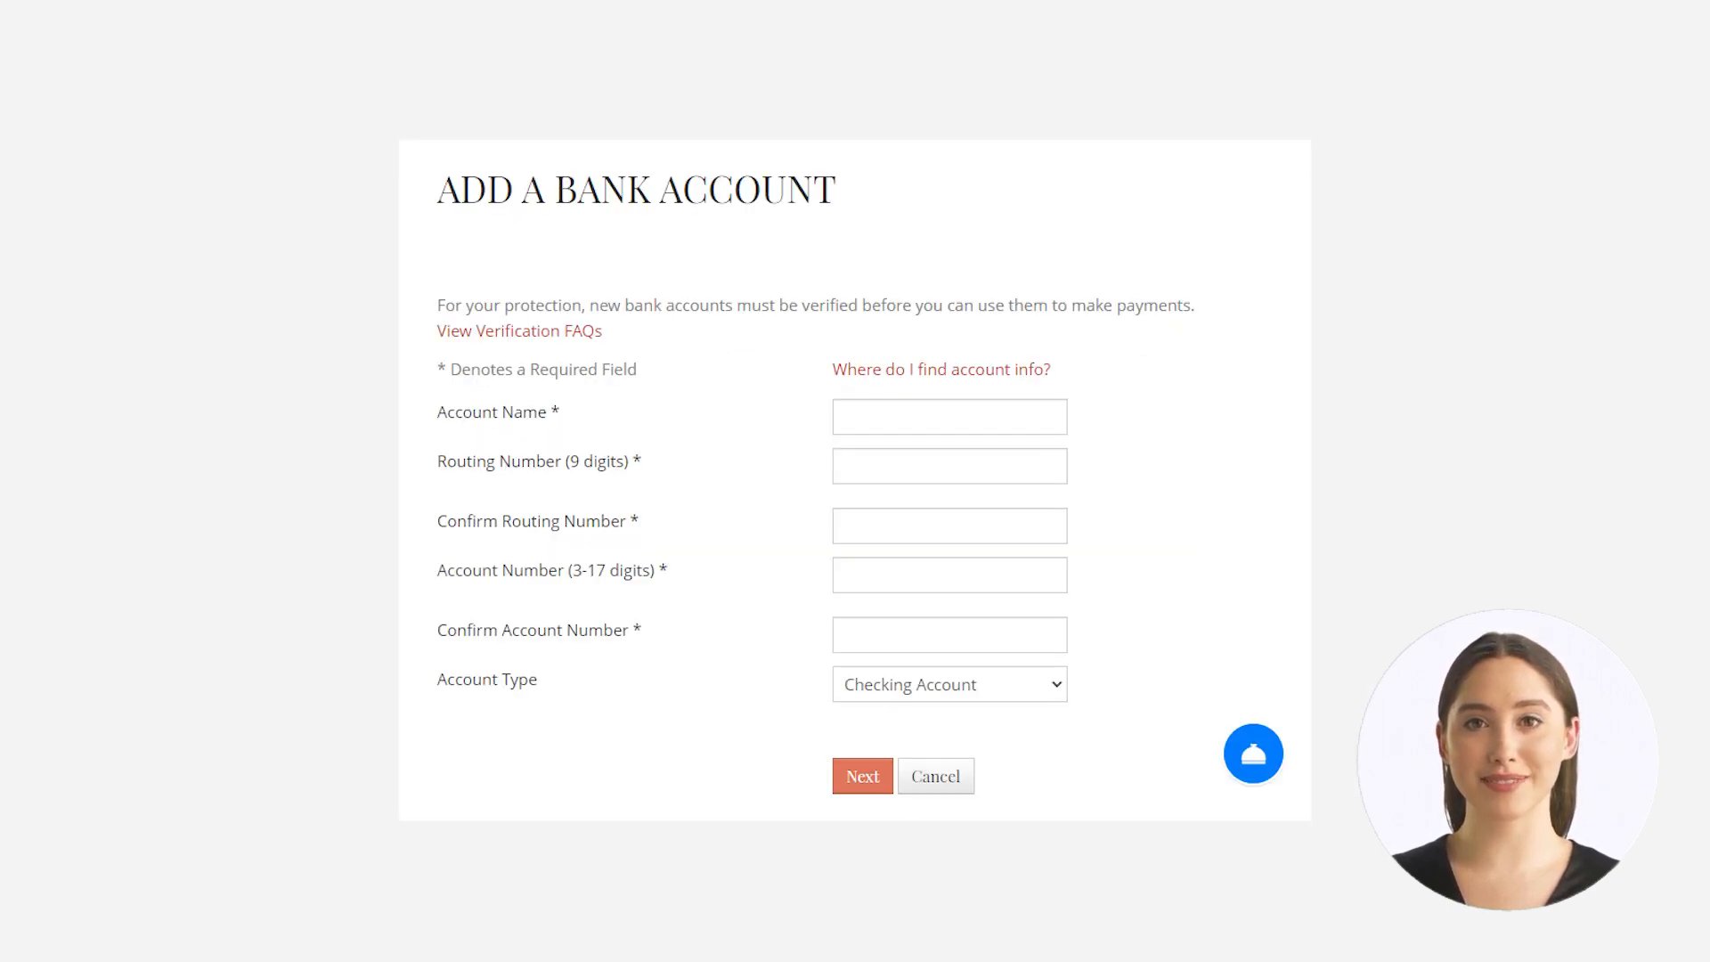
left_click(862, 774)
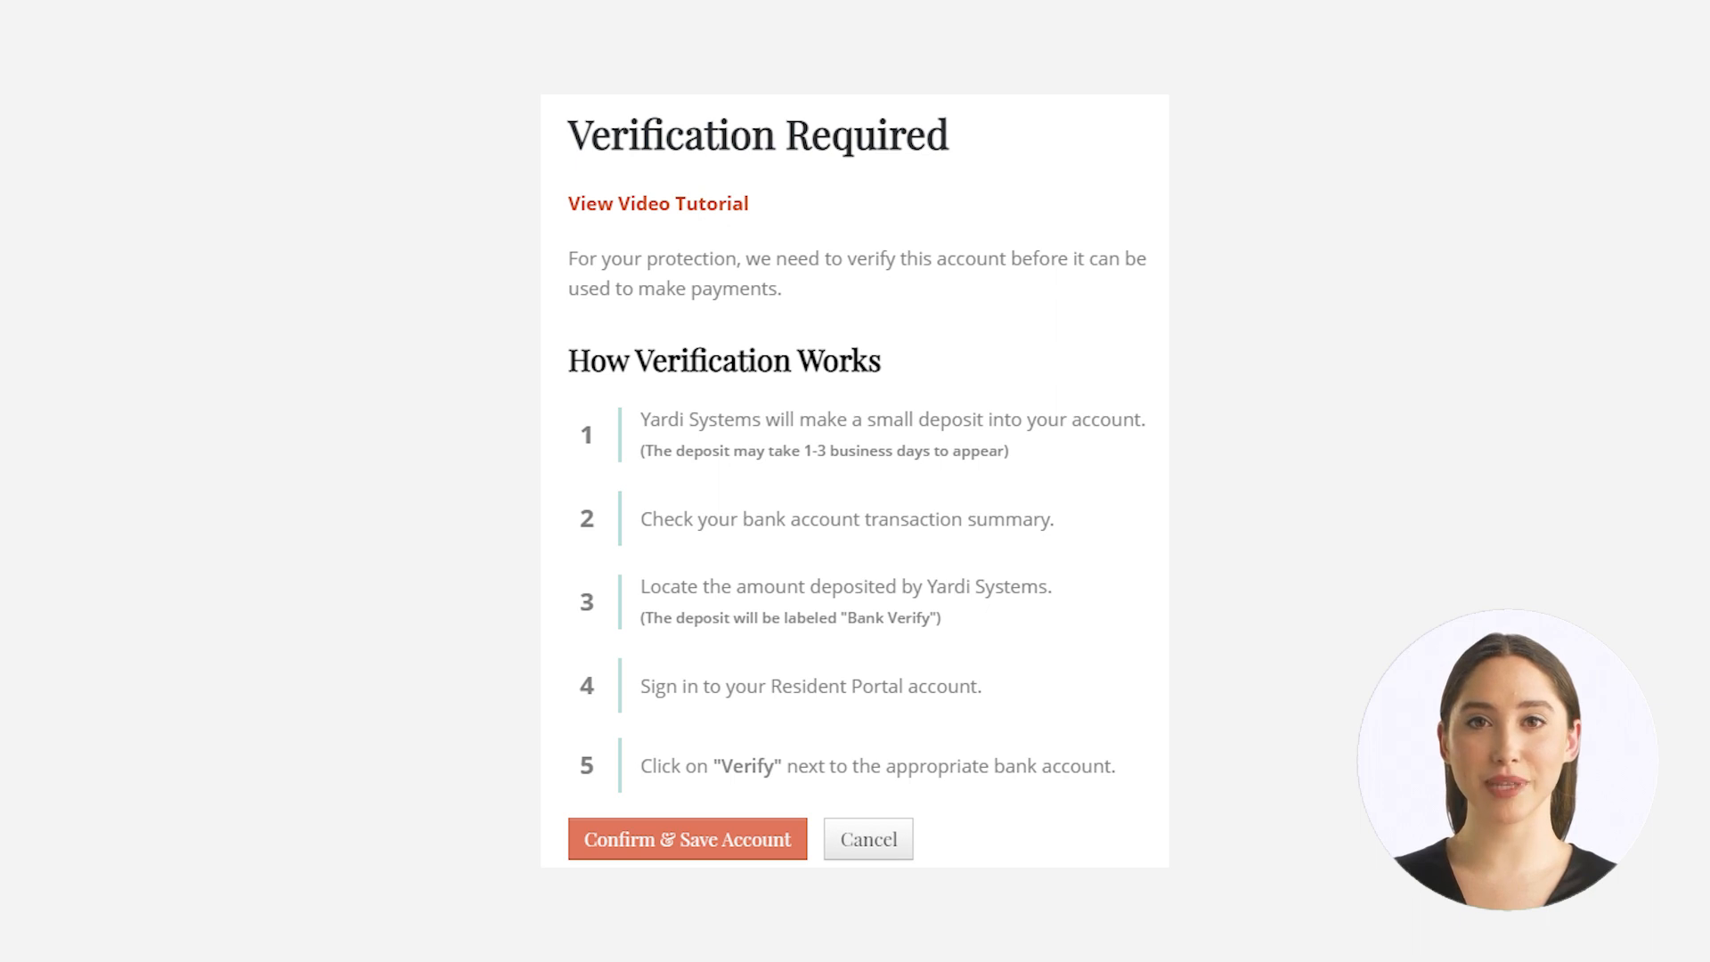
Confirm & Save the ABN Amro savings account so it lists as pending verification.
left_click(687, 839)
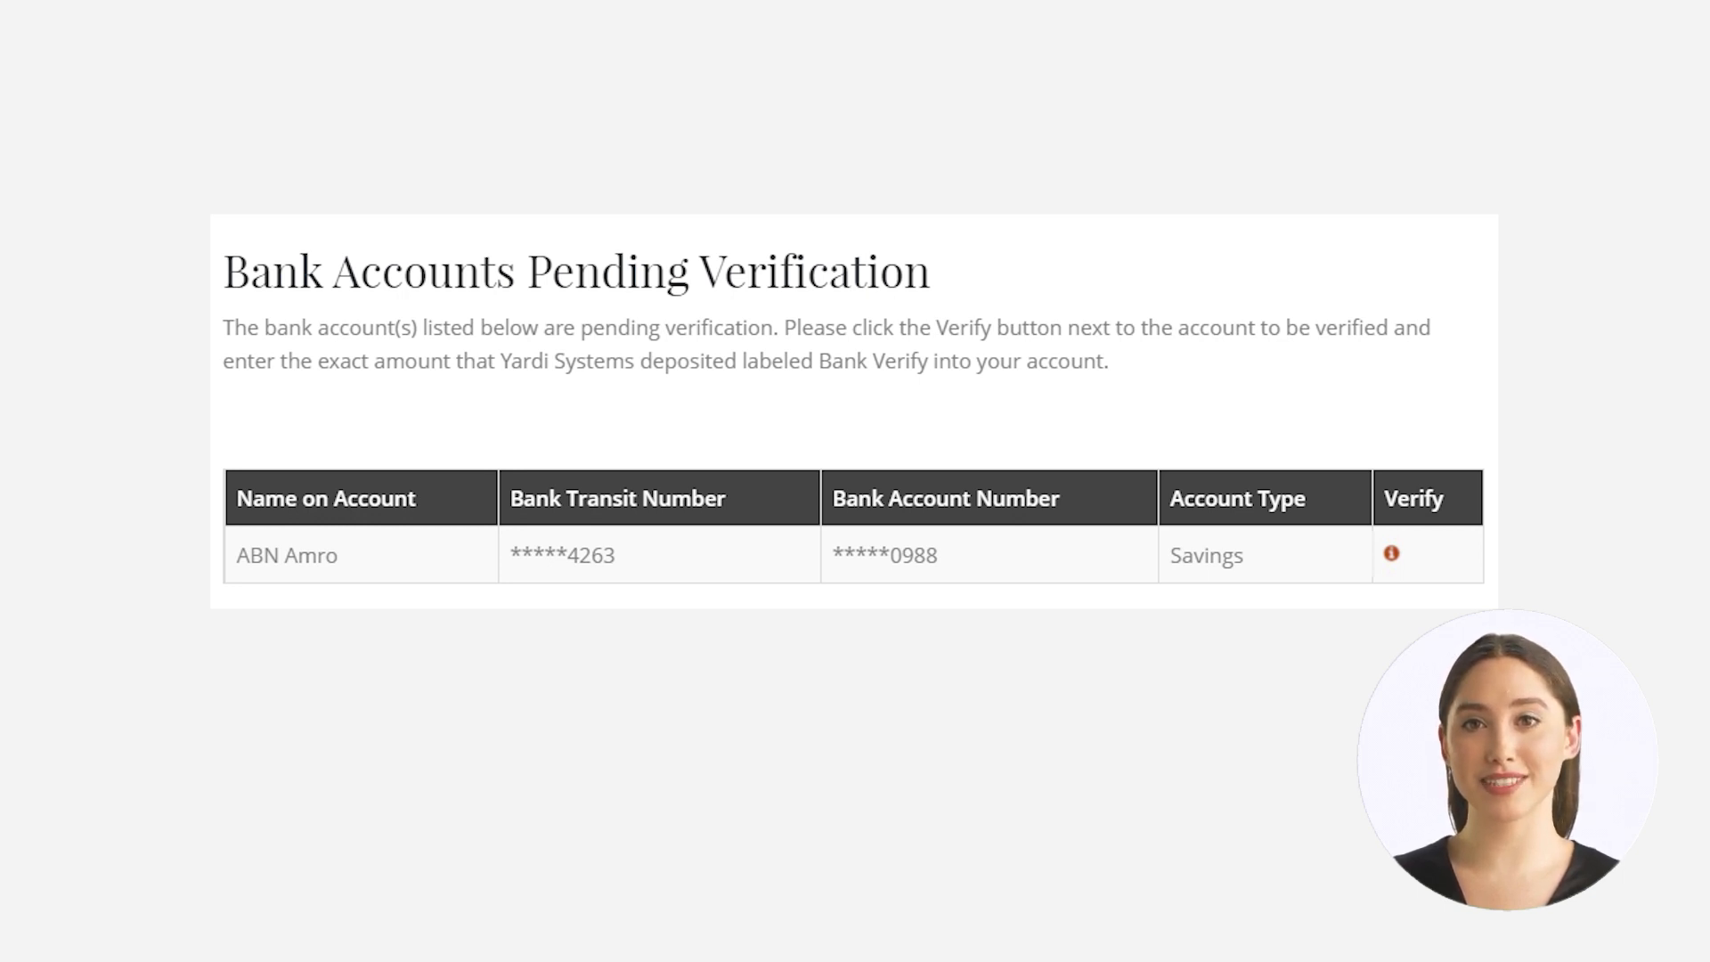
Verify the pending ABN Amro account by submitting the deposit amount.
left_click(1389, 554)
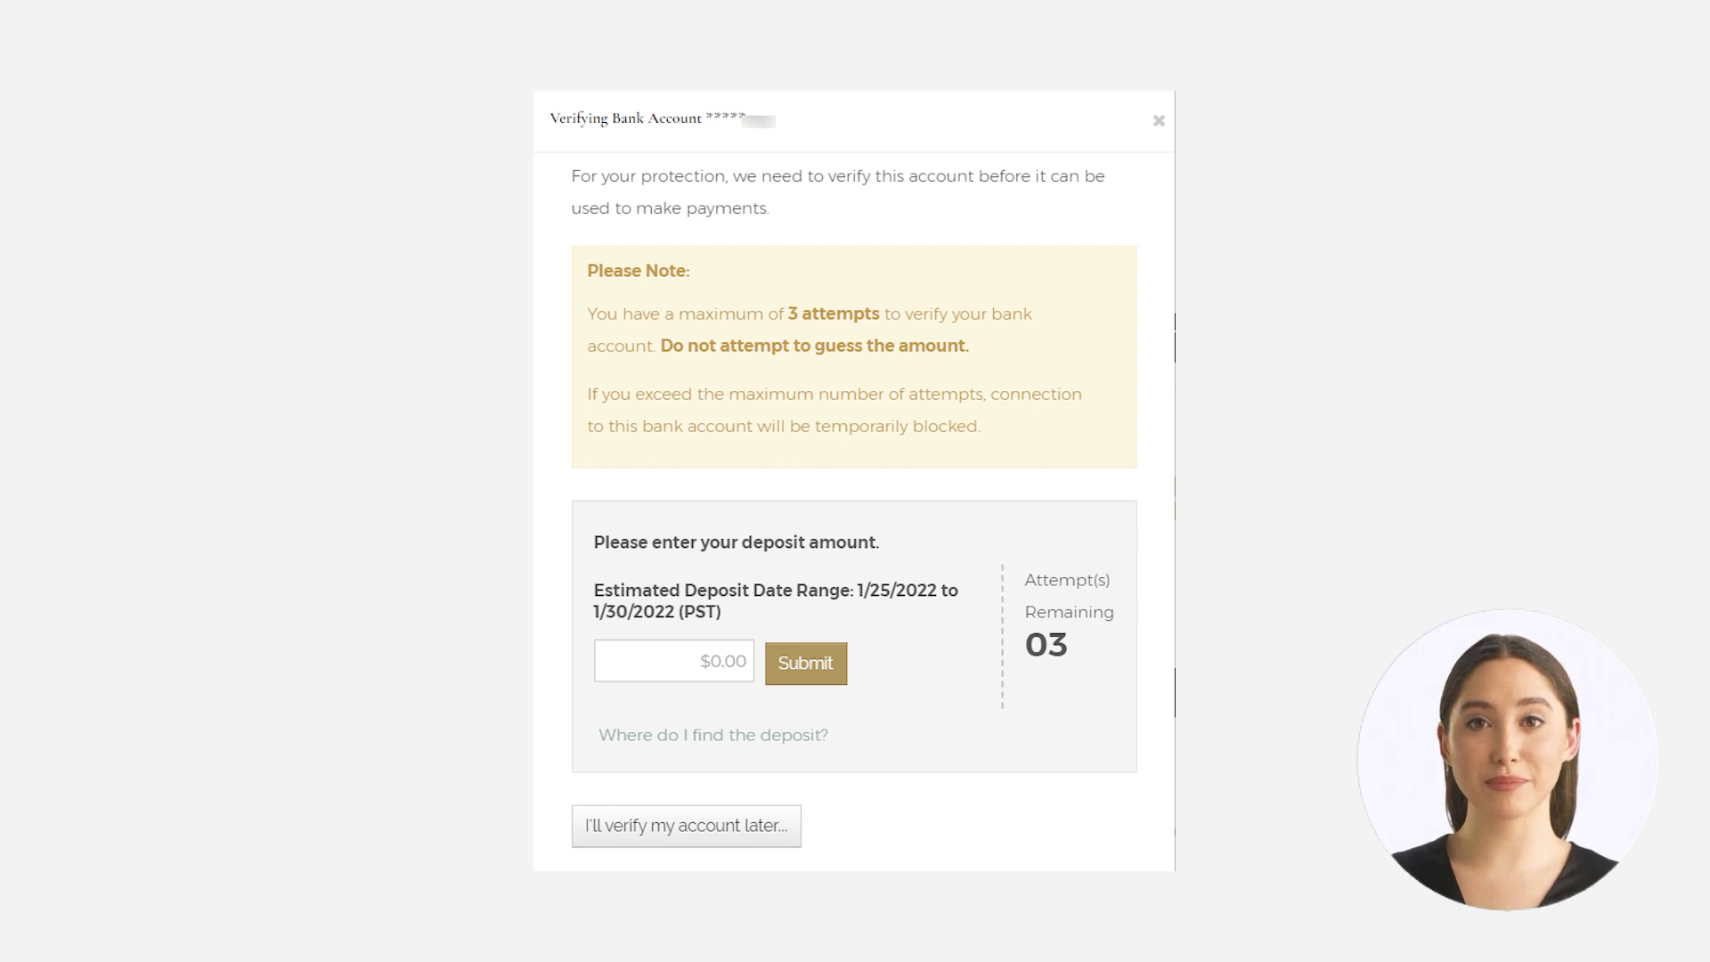
left_click(804, 662)
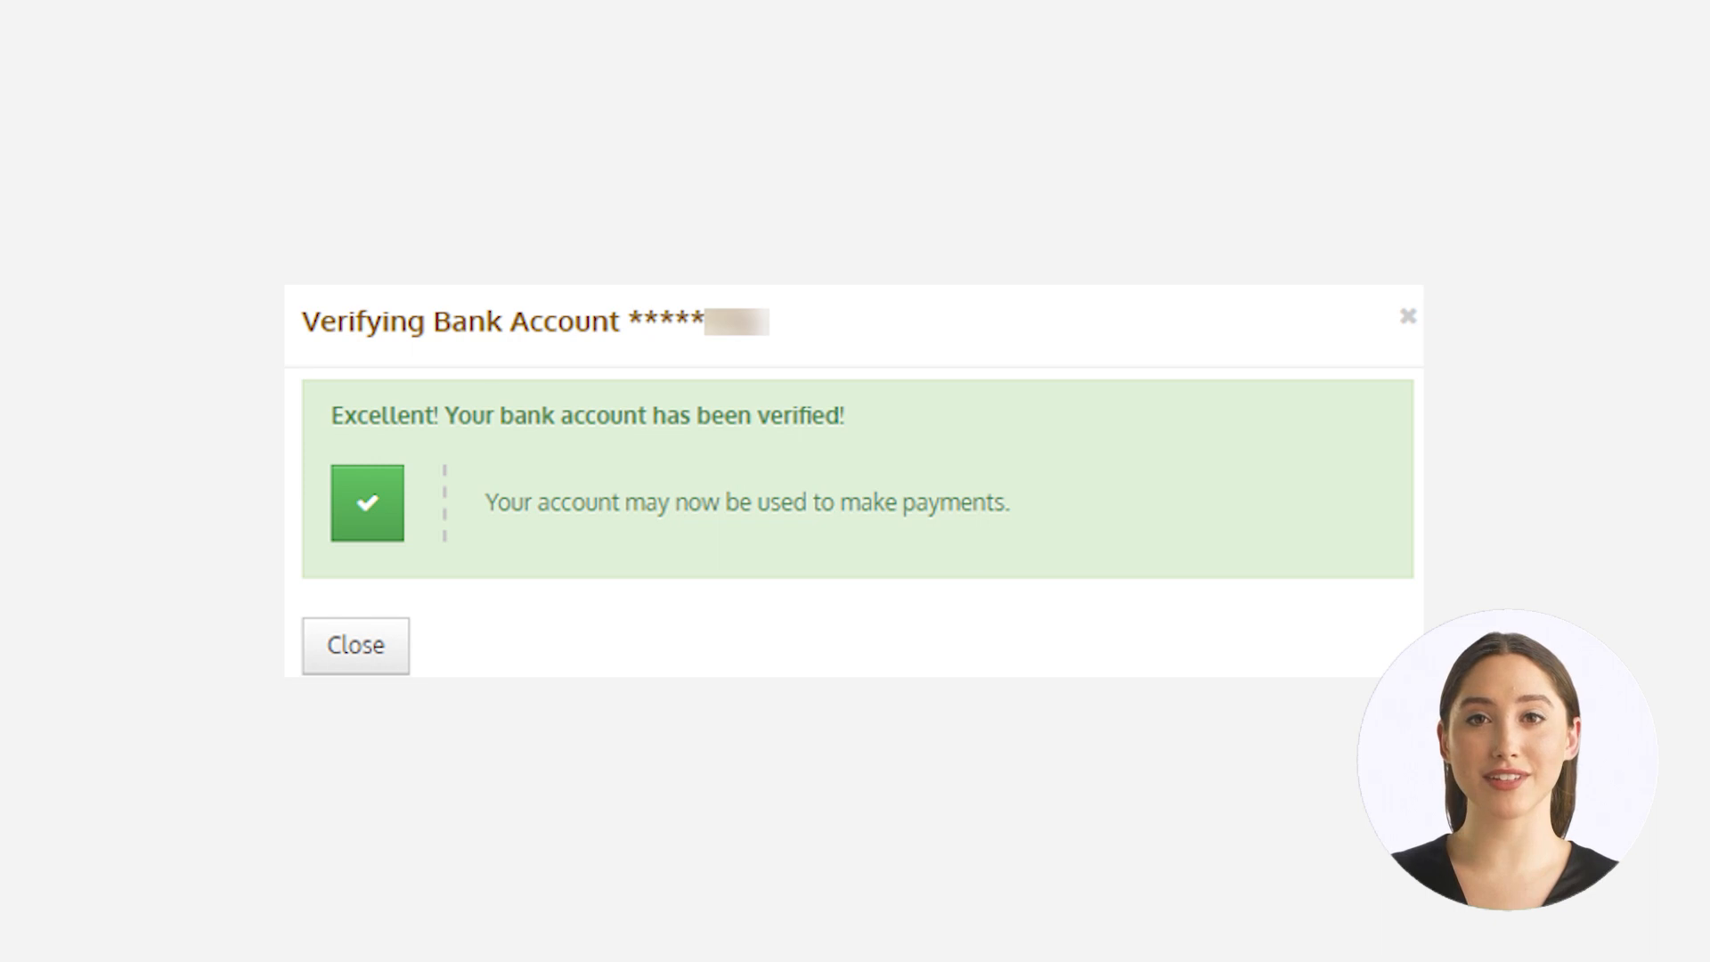
Close the success message so the verified ABN Amro account shows under Bank Accounts.
left_click(355, 644)
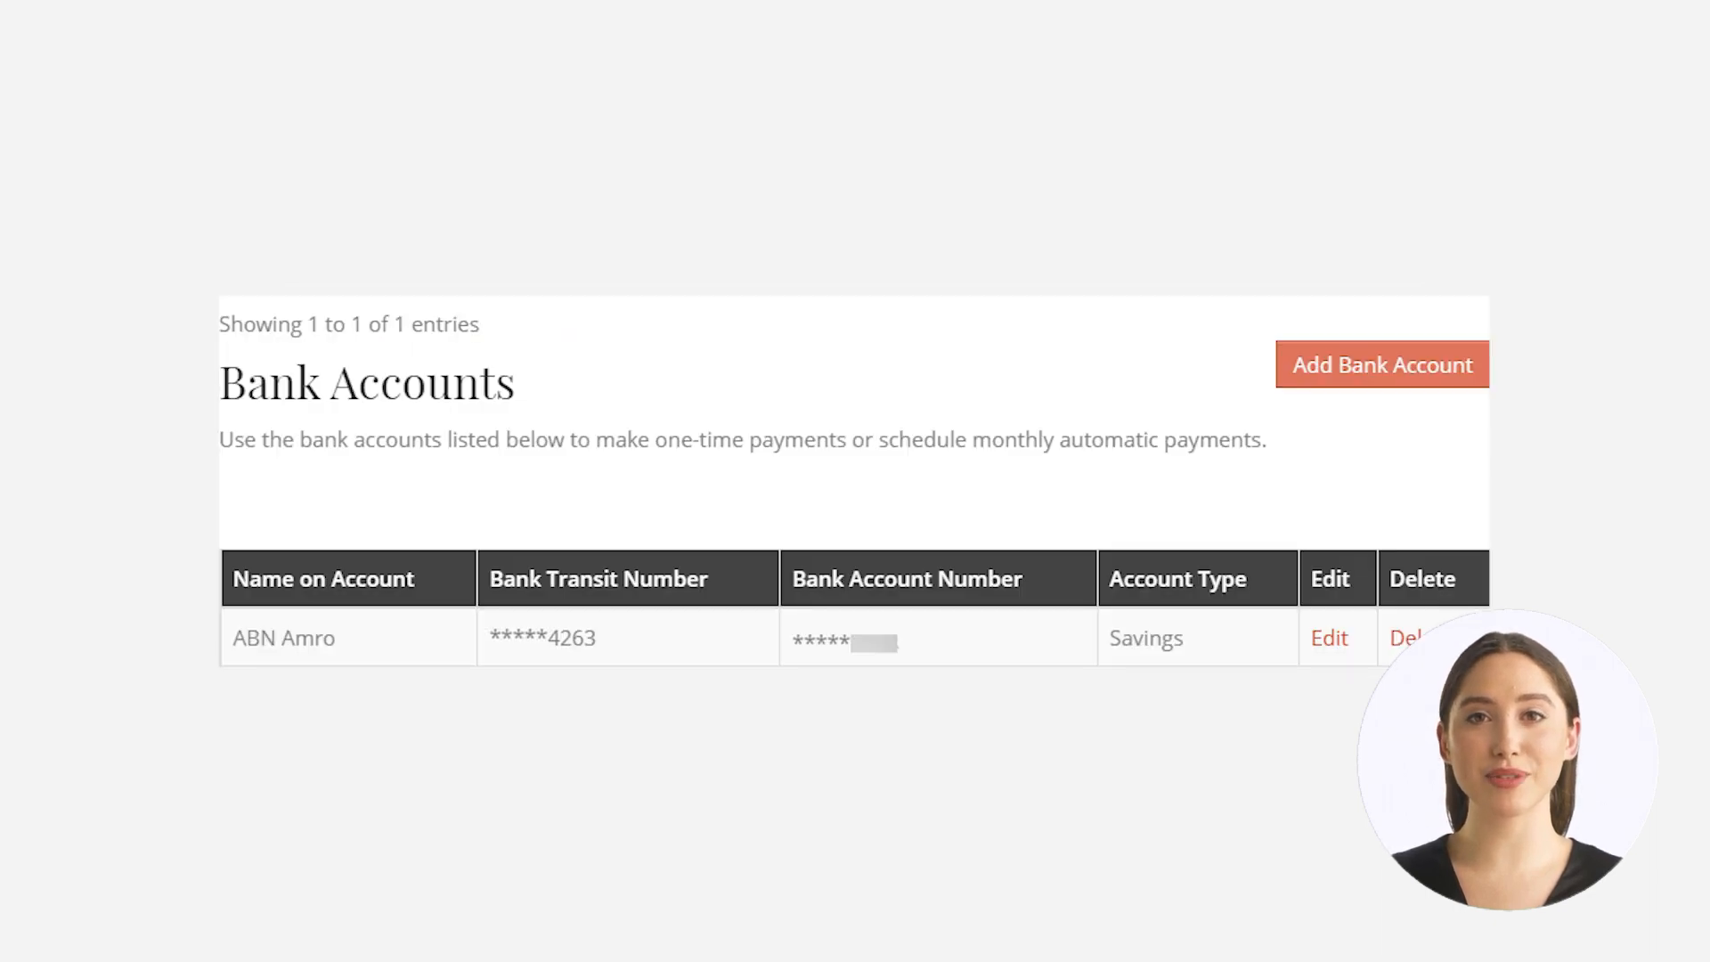